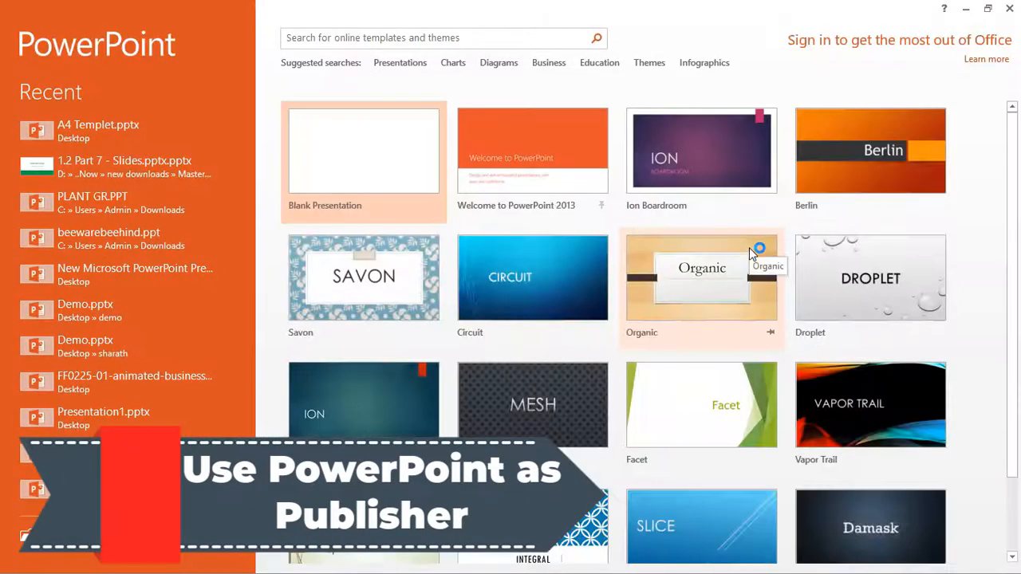
- Start a new blank presentation from the PowerPoint start screen
click(364, 150)
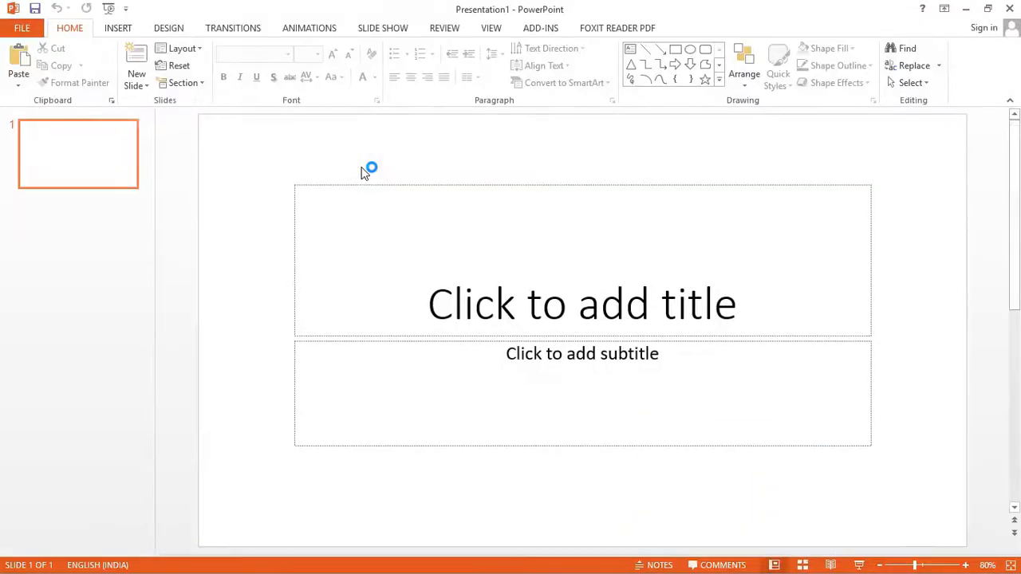
mouse_move(737, 152)
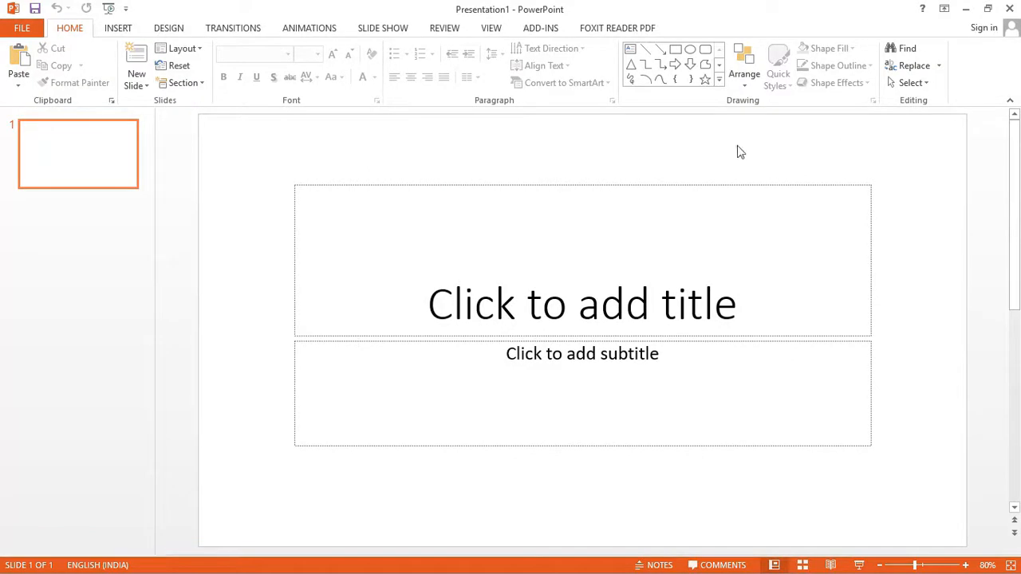
- Bring up Custom Slide Size from the Design ribbon's Slide Size menu
click(169, 27)
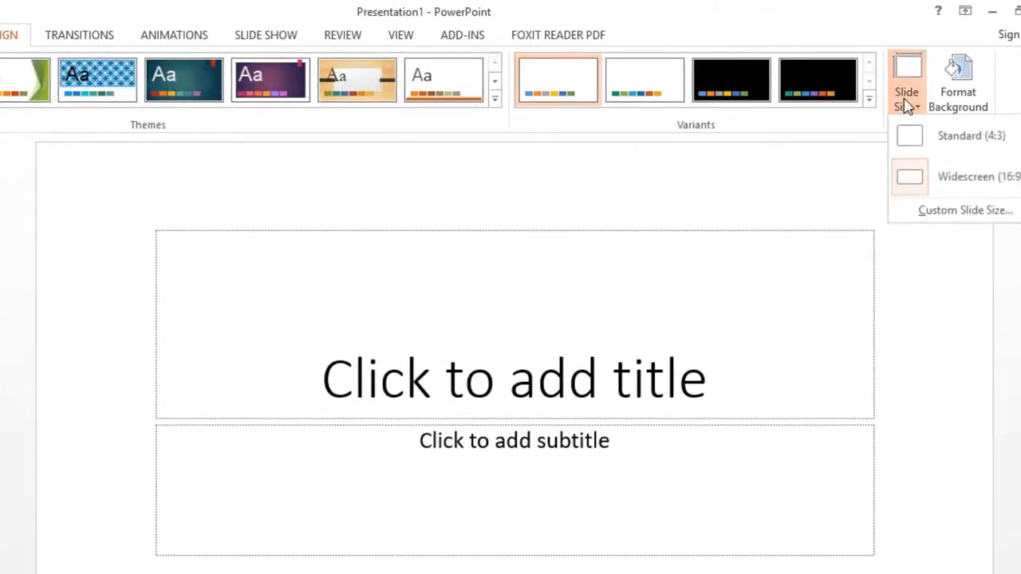
mouse_move(942, 211)
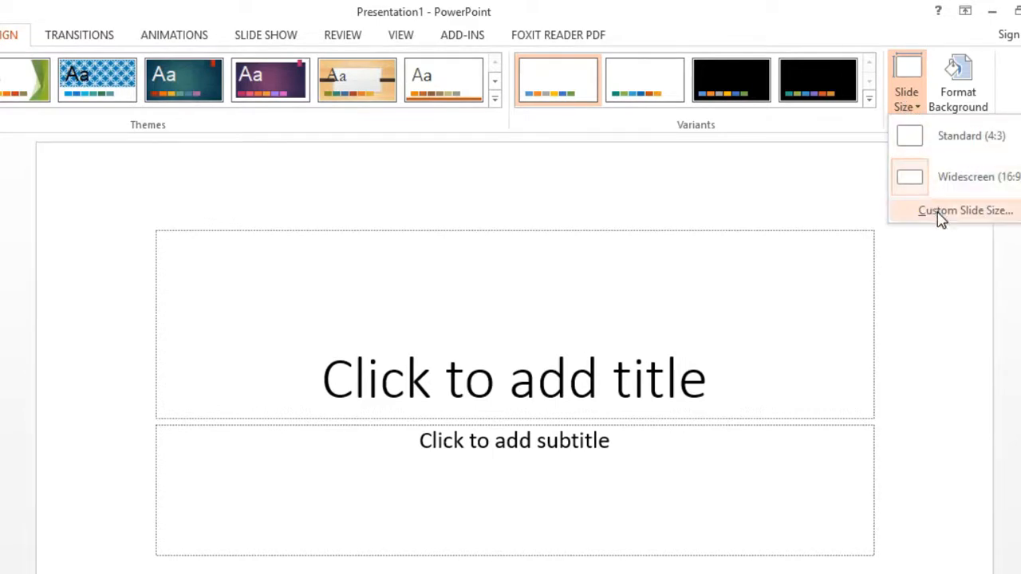
click(966, 210)
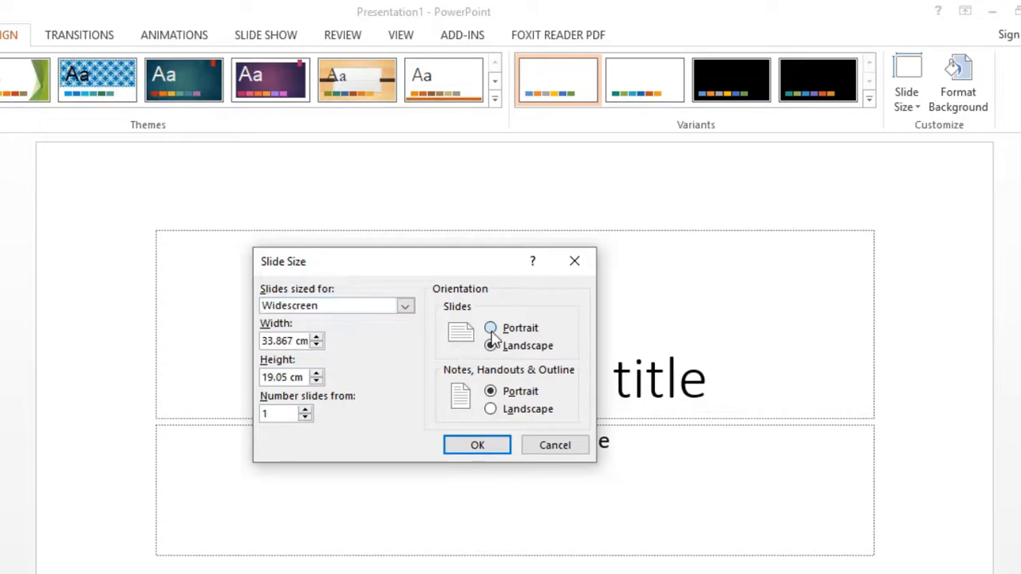
- Make the slide portrait 21 cm by 29.7 cm and confirm scaling the content
click(490, 329)
text(29.7)
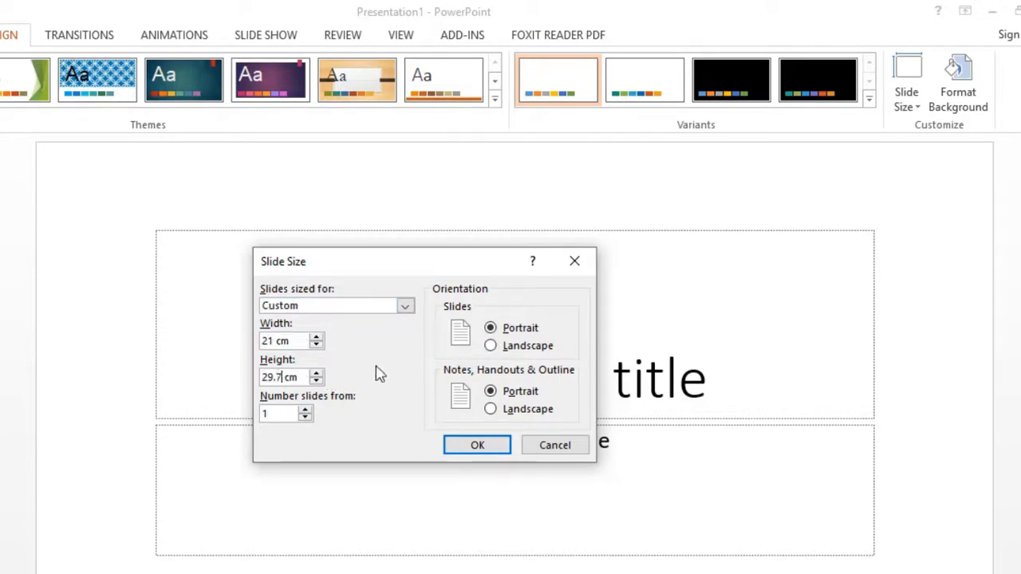
click(477, 445)
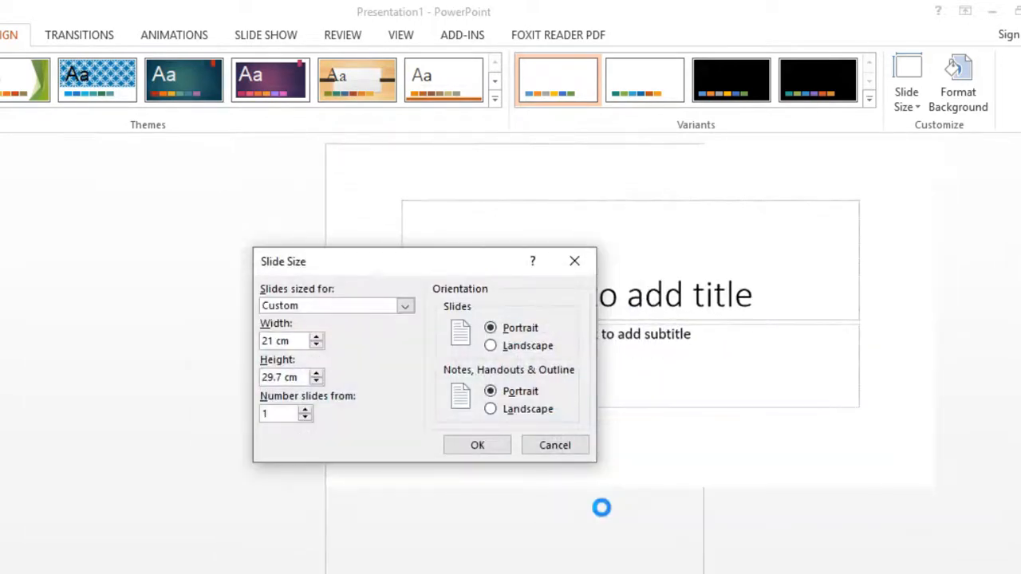
click(477, 446)
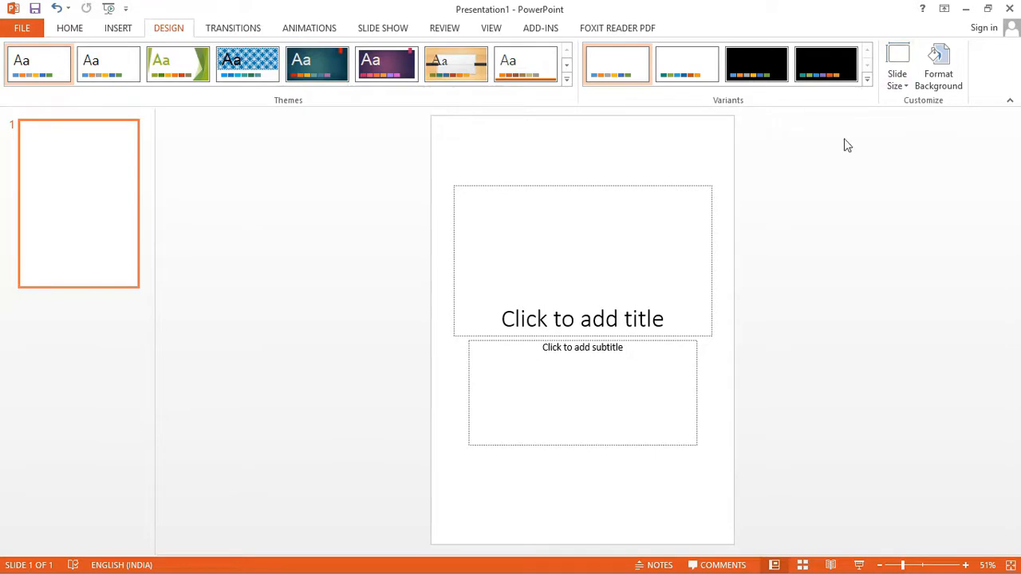
- Remove the title and subtitle placeholders so the portrait slide is empty
click(582, 259)
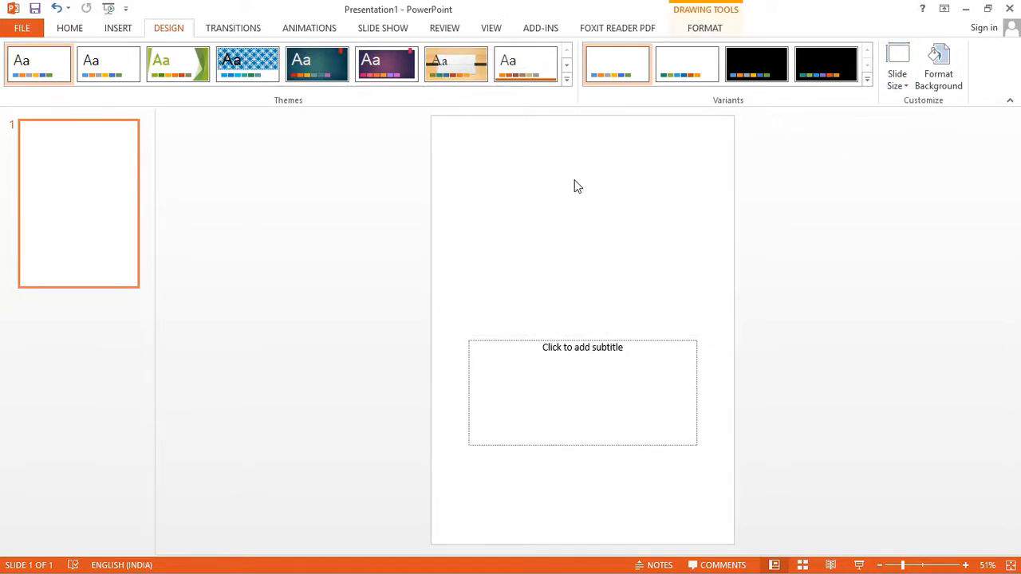
click(583, 347)
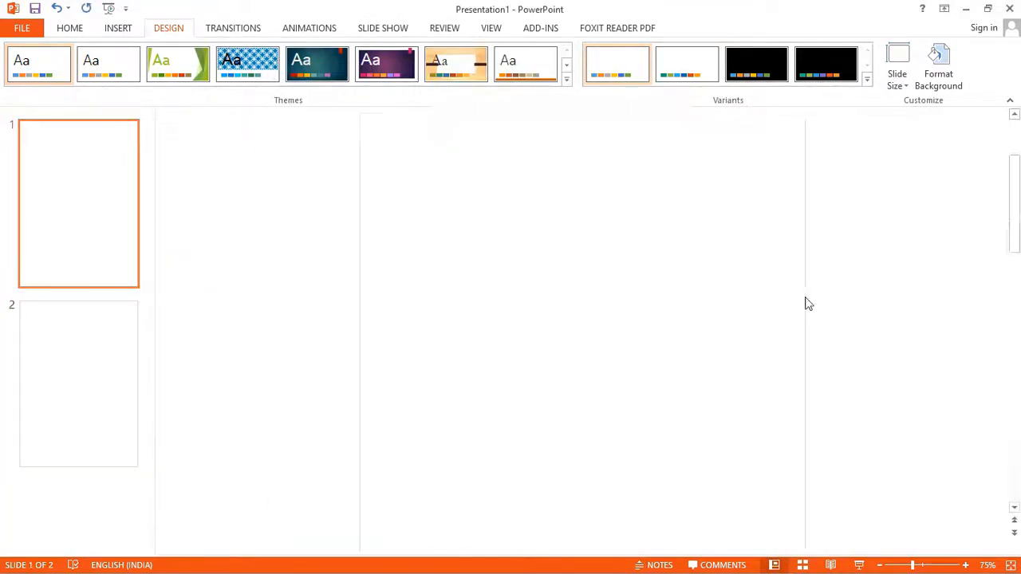
- Add a 'My story' text box title and give it a WordArt style
text(My story)
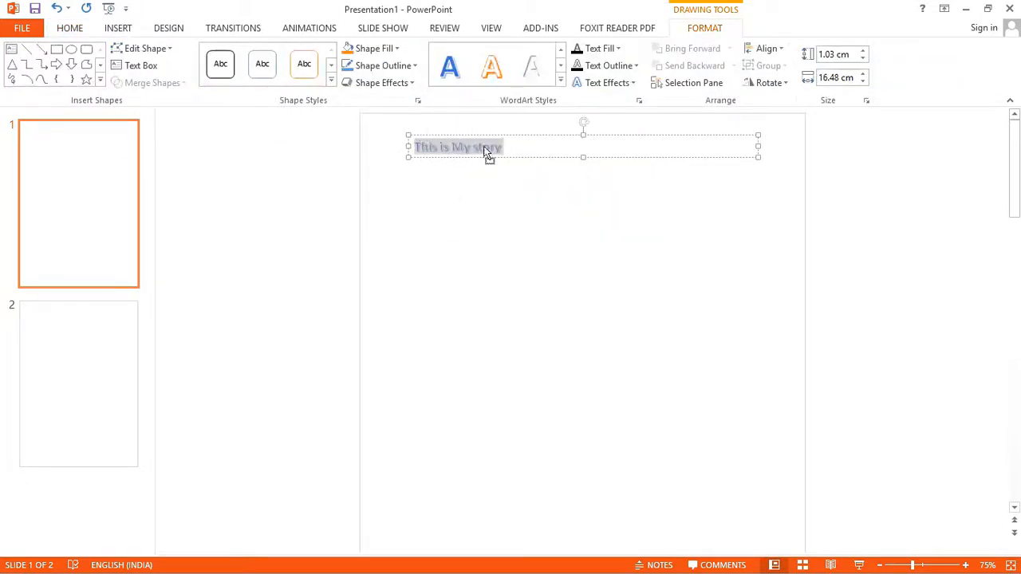
click(862, 51)
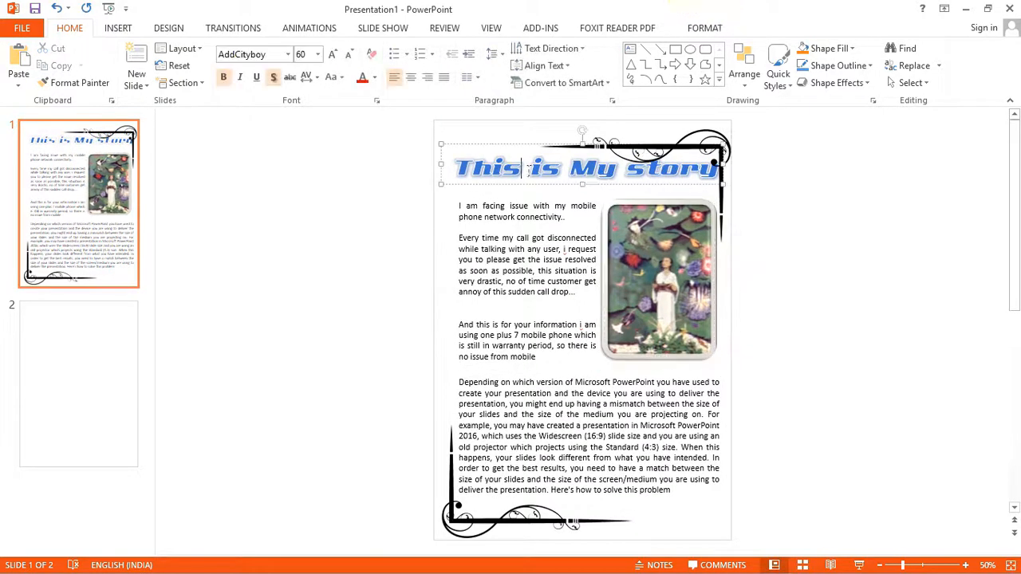
click(583, 167)
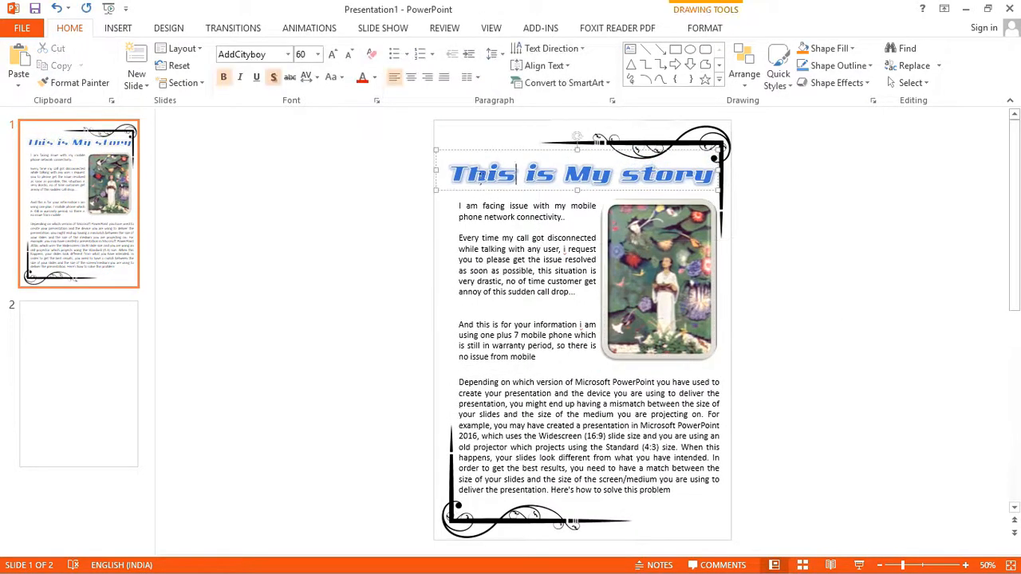